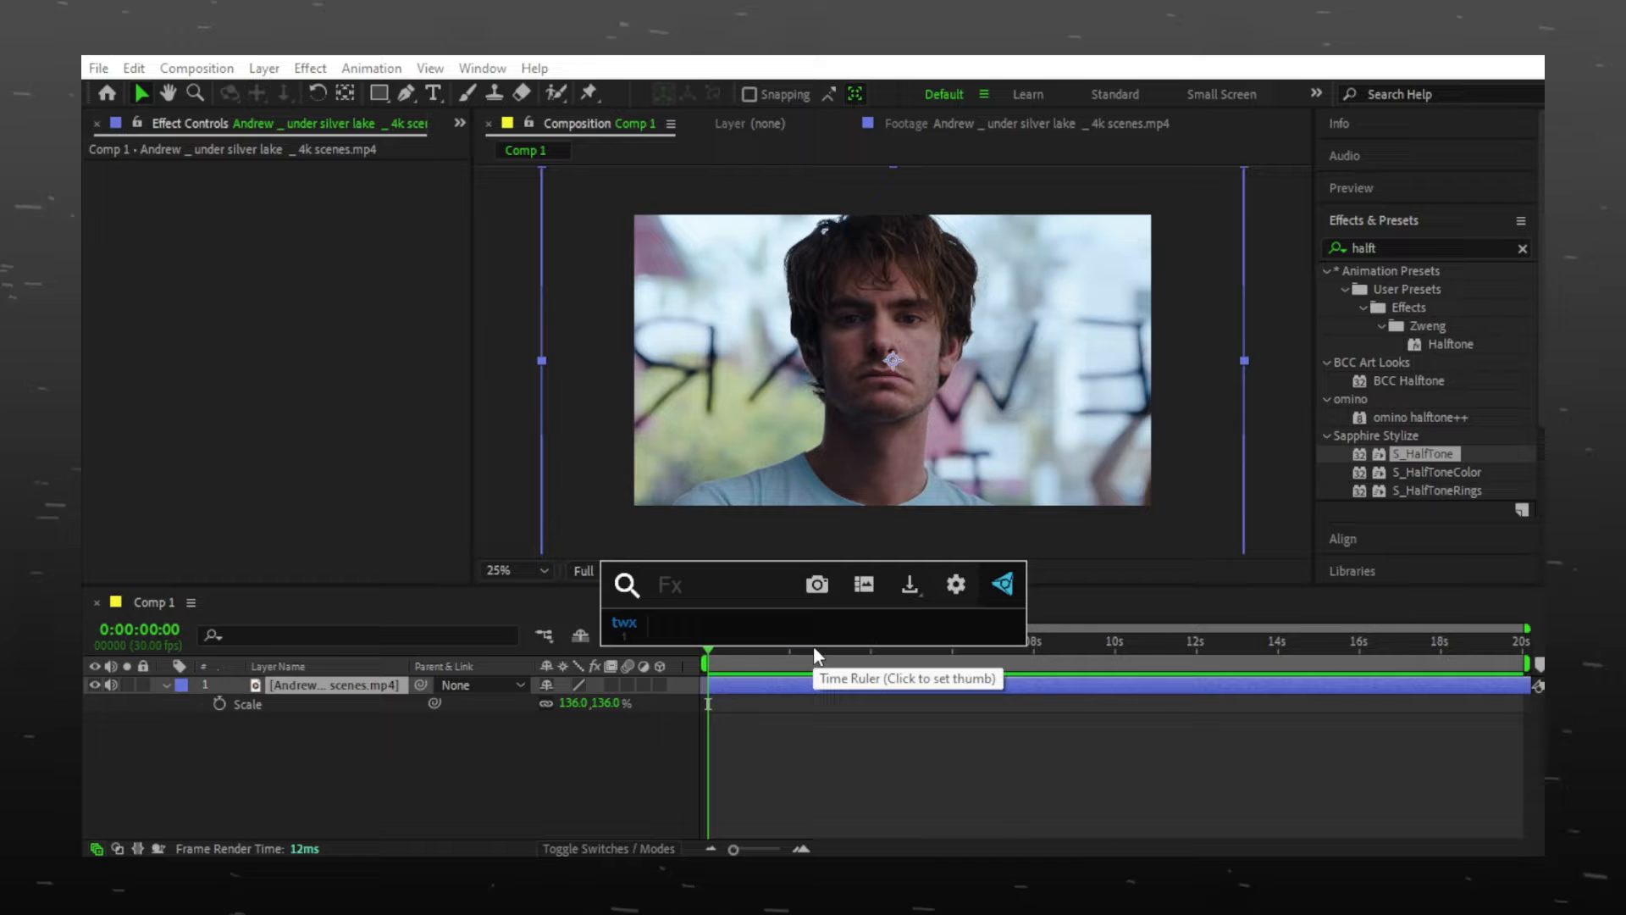
Apply Sapphire S_HalfTone to the Comp 1 footage via a 'halfto' search in Effects & Presets
{"action": "type", "text": "halfto"}
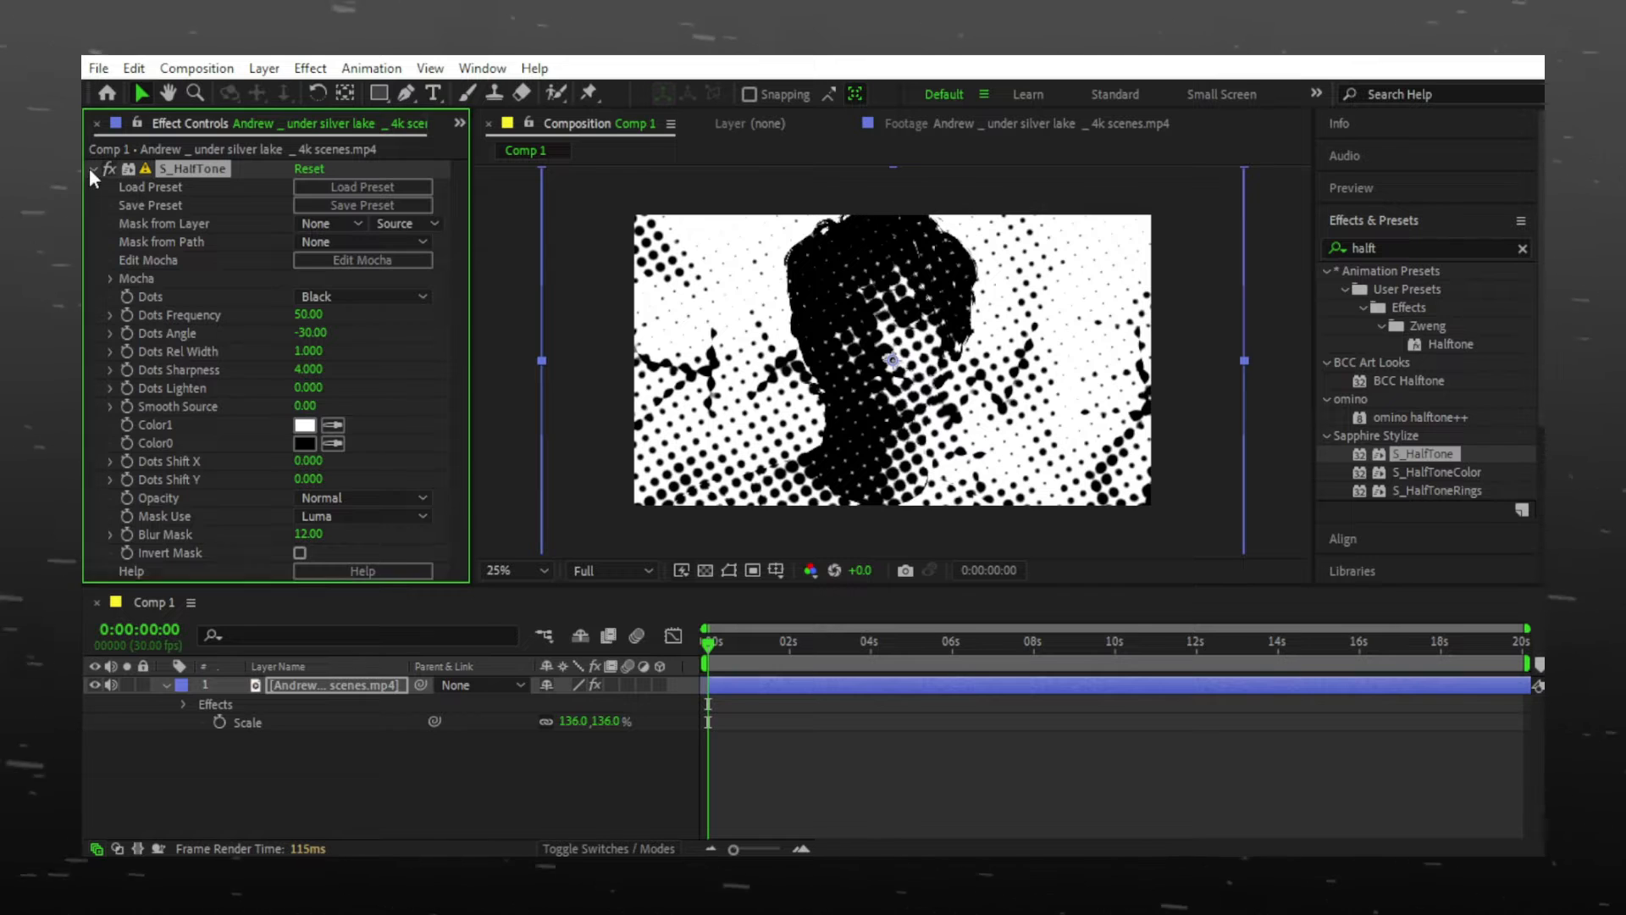
{"action": "left_click", "coordinate": [92, 169]}
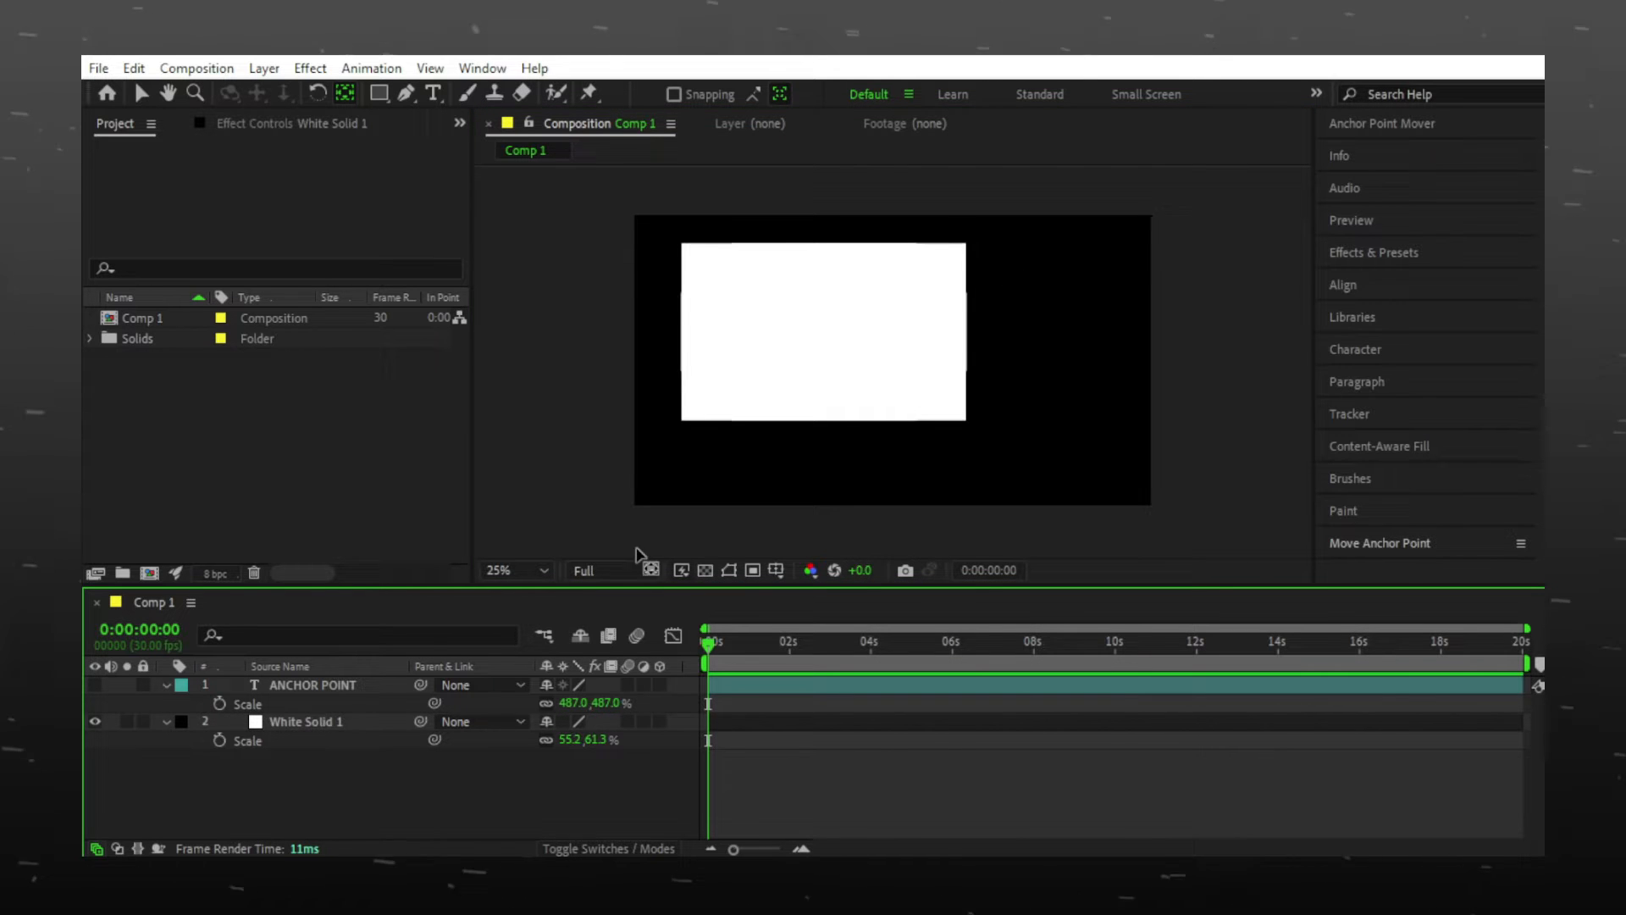
Set the ANCHOR POINT text layer's anchor to bottom centre with Move Anchor Point
{"action": "left_click", "coordinate": [1379, 542]}
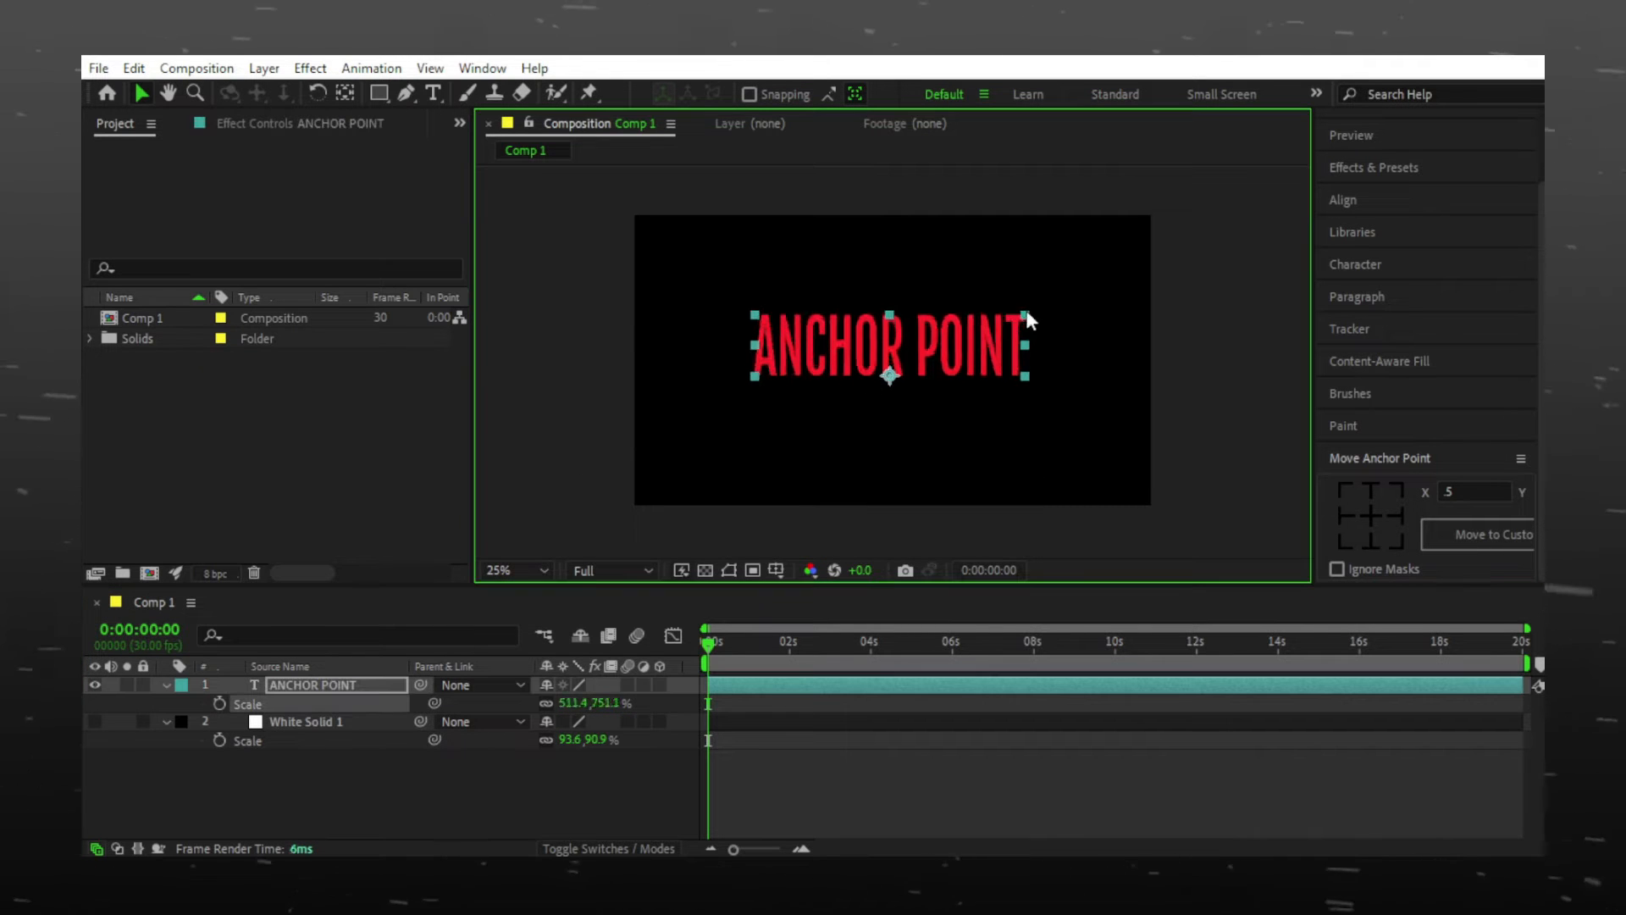
{"action": "left_click", "coordinate": [1370, 513]}
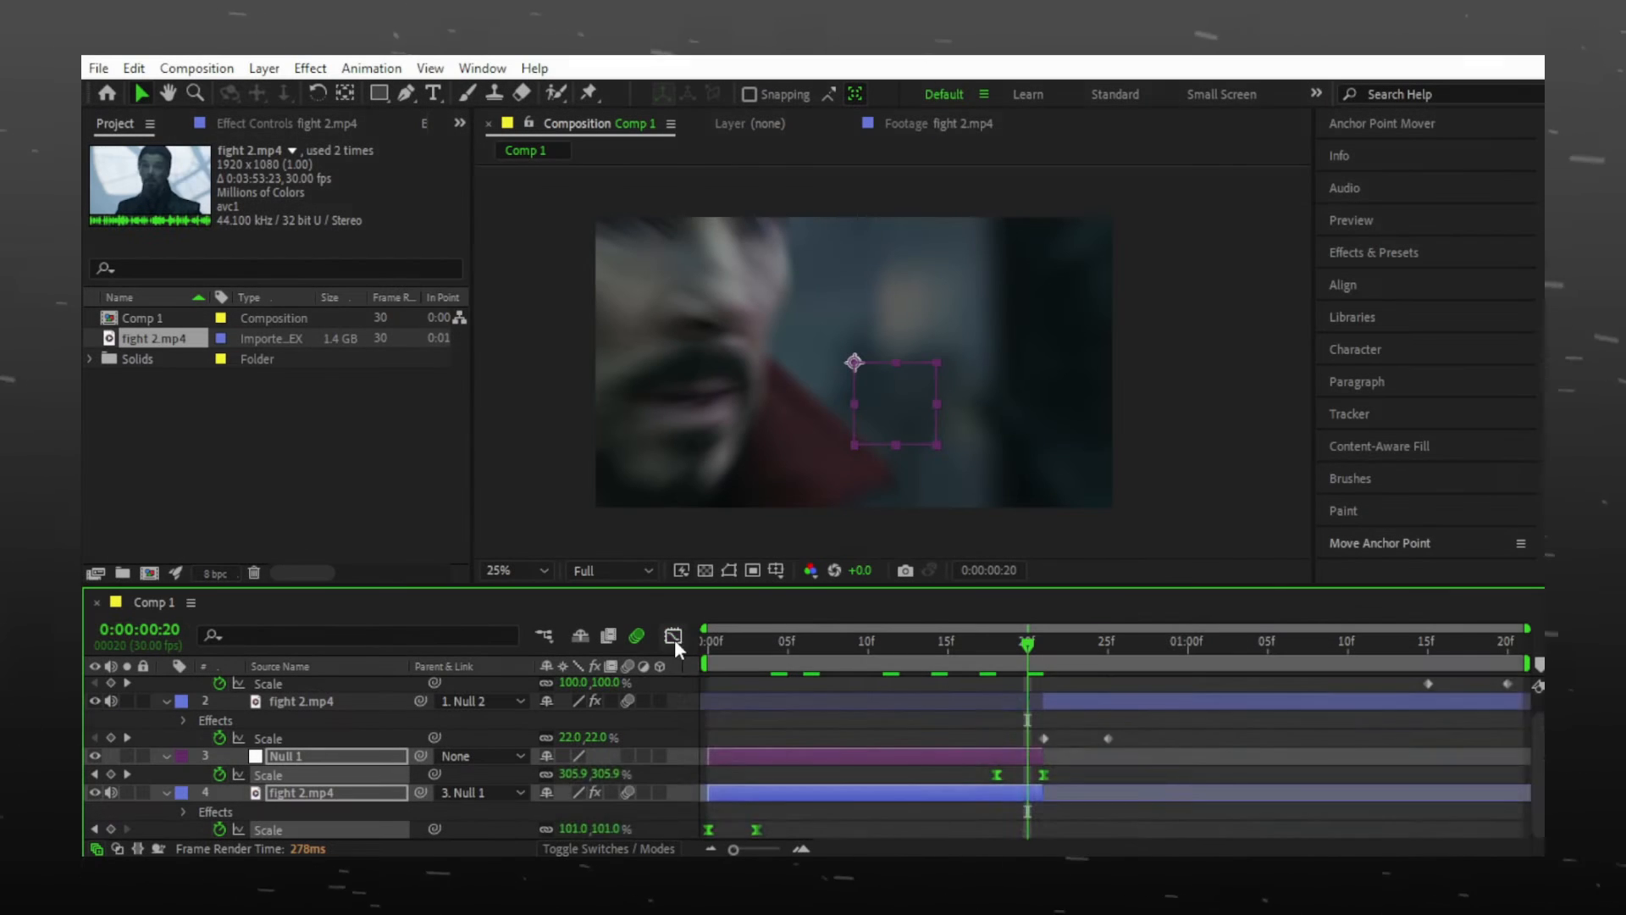
{"action": "left_click", "coordinate": [672, 635]}
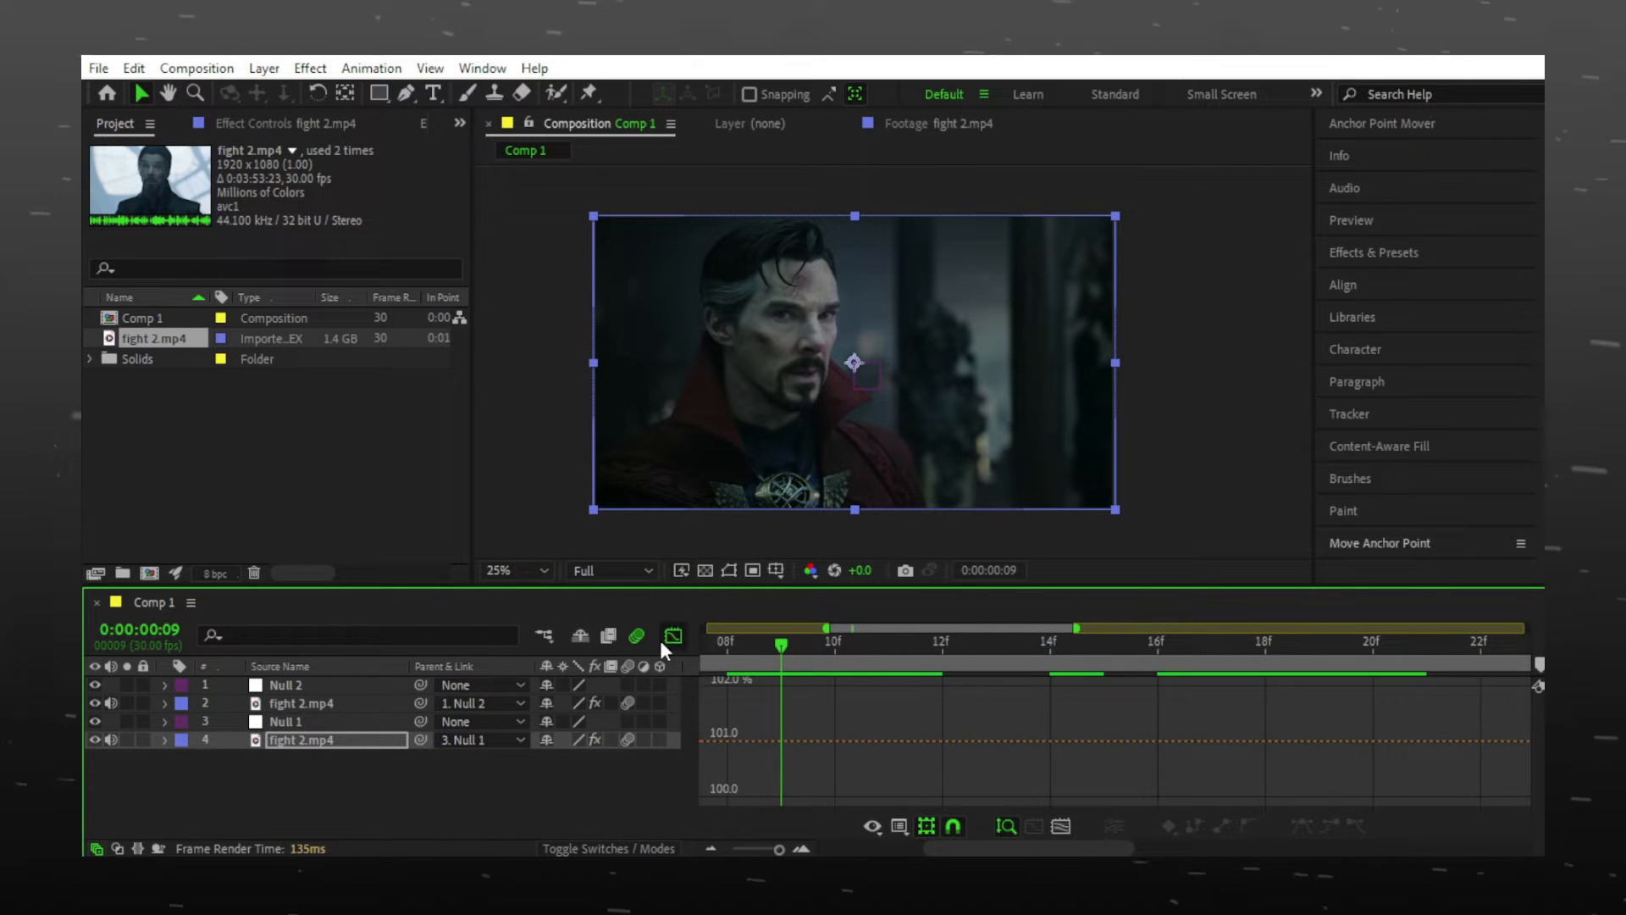
{"action": "left_click", "coordinate": [479, 68]}
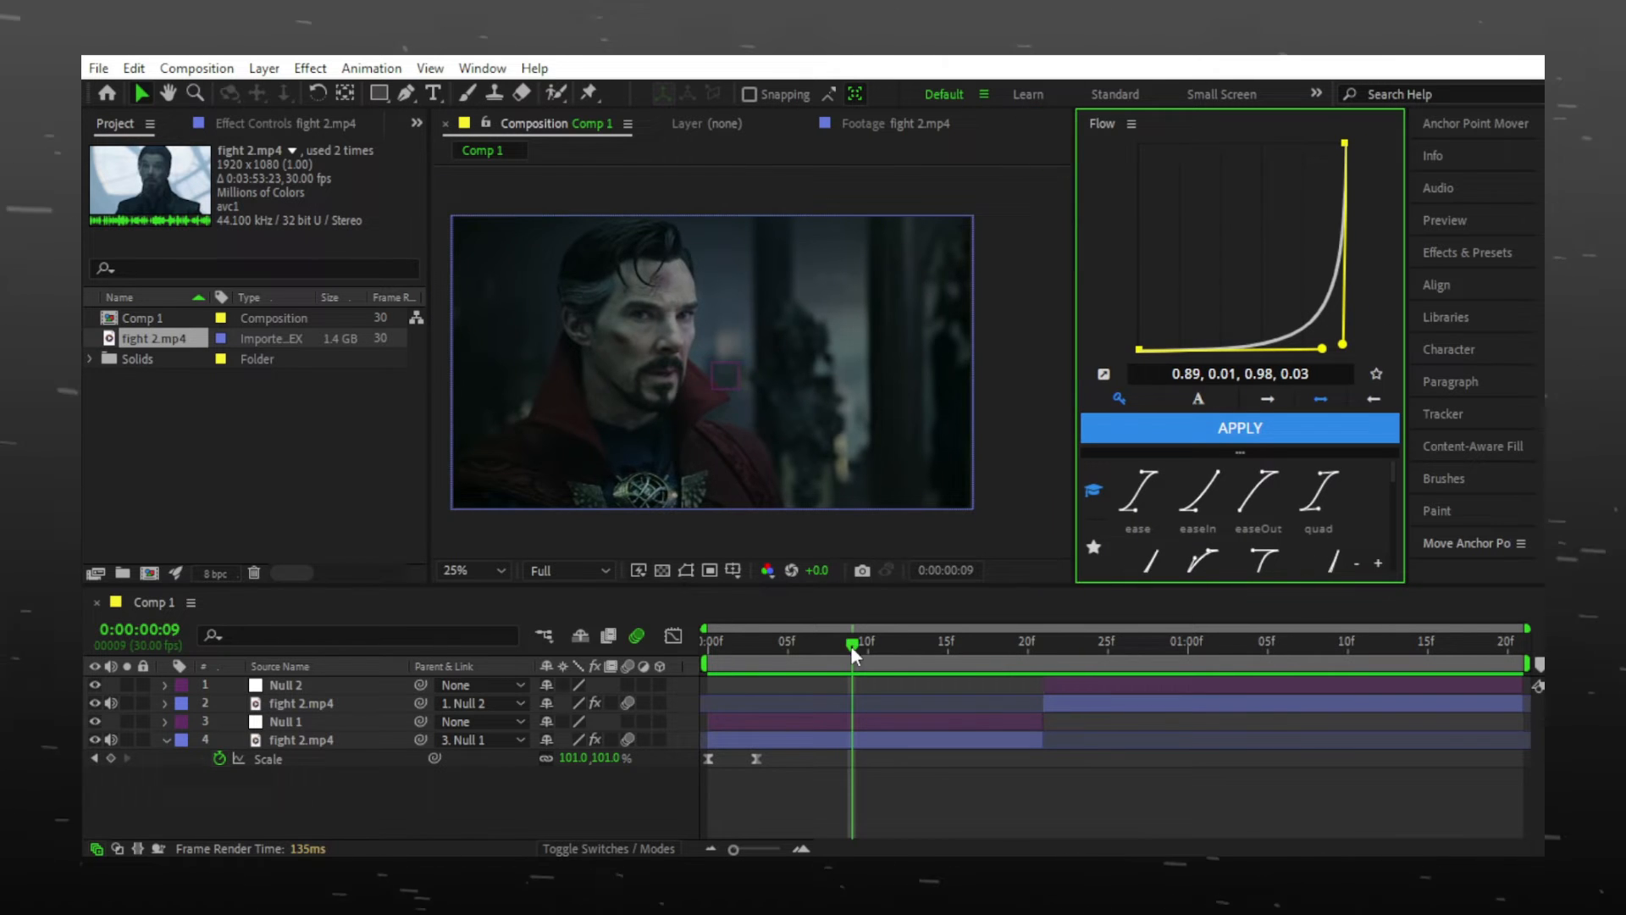
Jump to around frame 9 in the timeline at the fight clip's scale keyframes
{"action": "left_click", "coordinate": [1237, 426]}
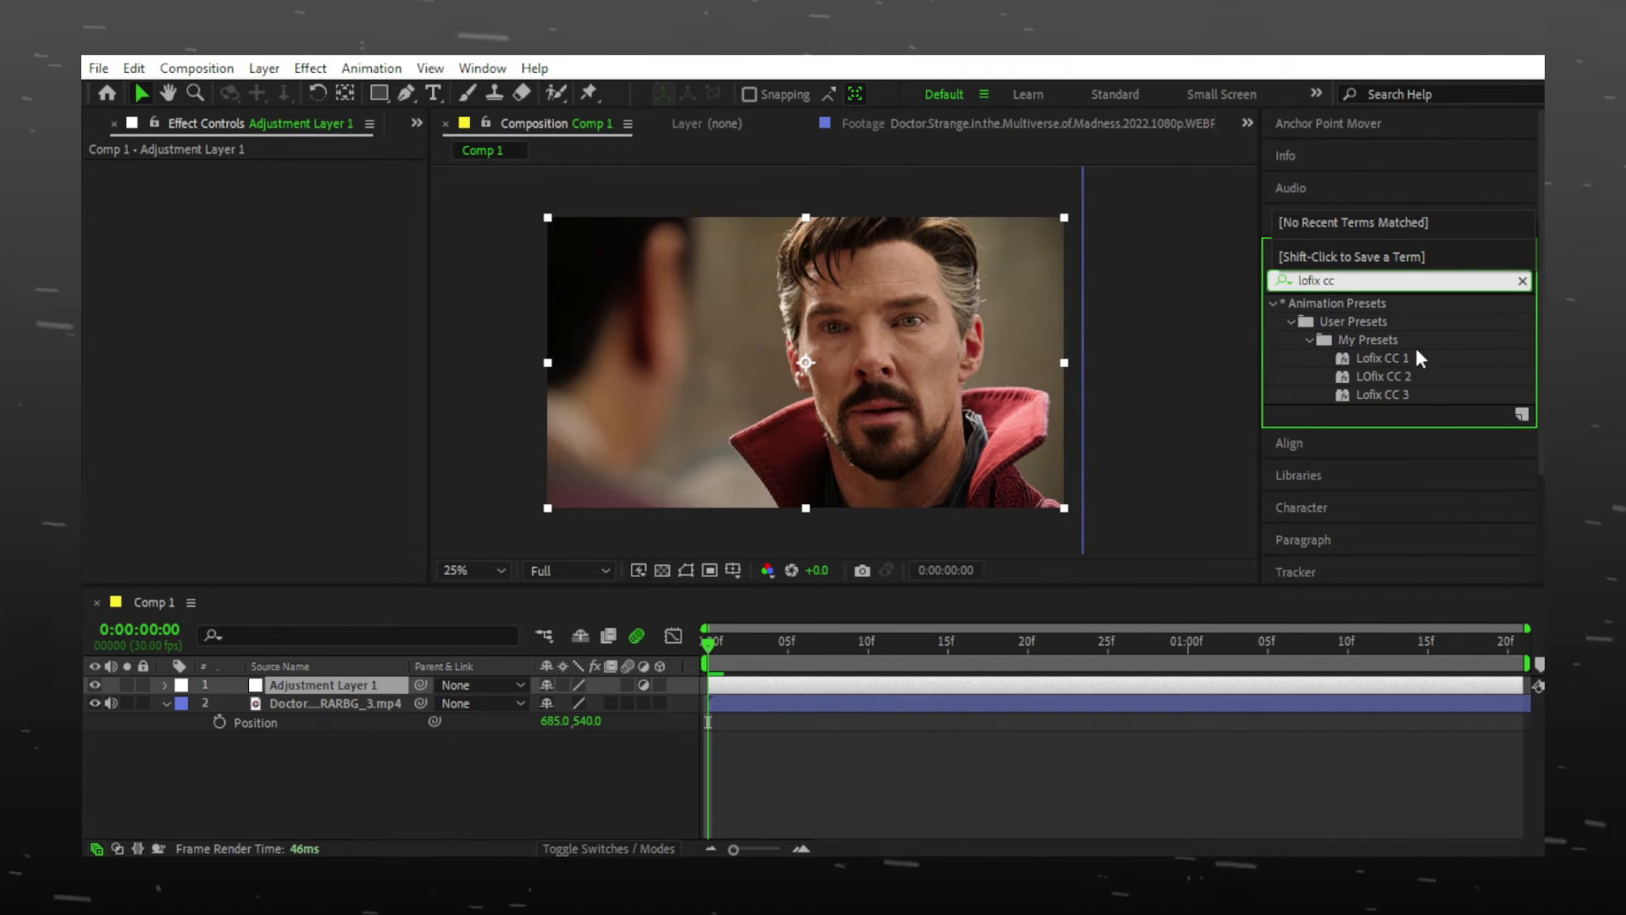
Apply the Lofix CC 1 saved shake preset to the Doctor Strange clip, then move to the fifth comp
{"action": "left_click", "coordinate": [1378, 357]}
{"action": "type", "text": "pannin"}
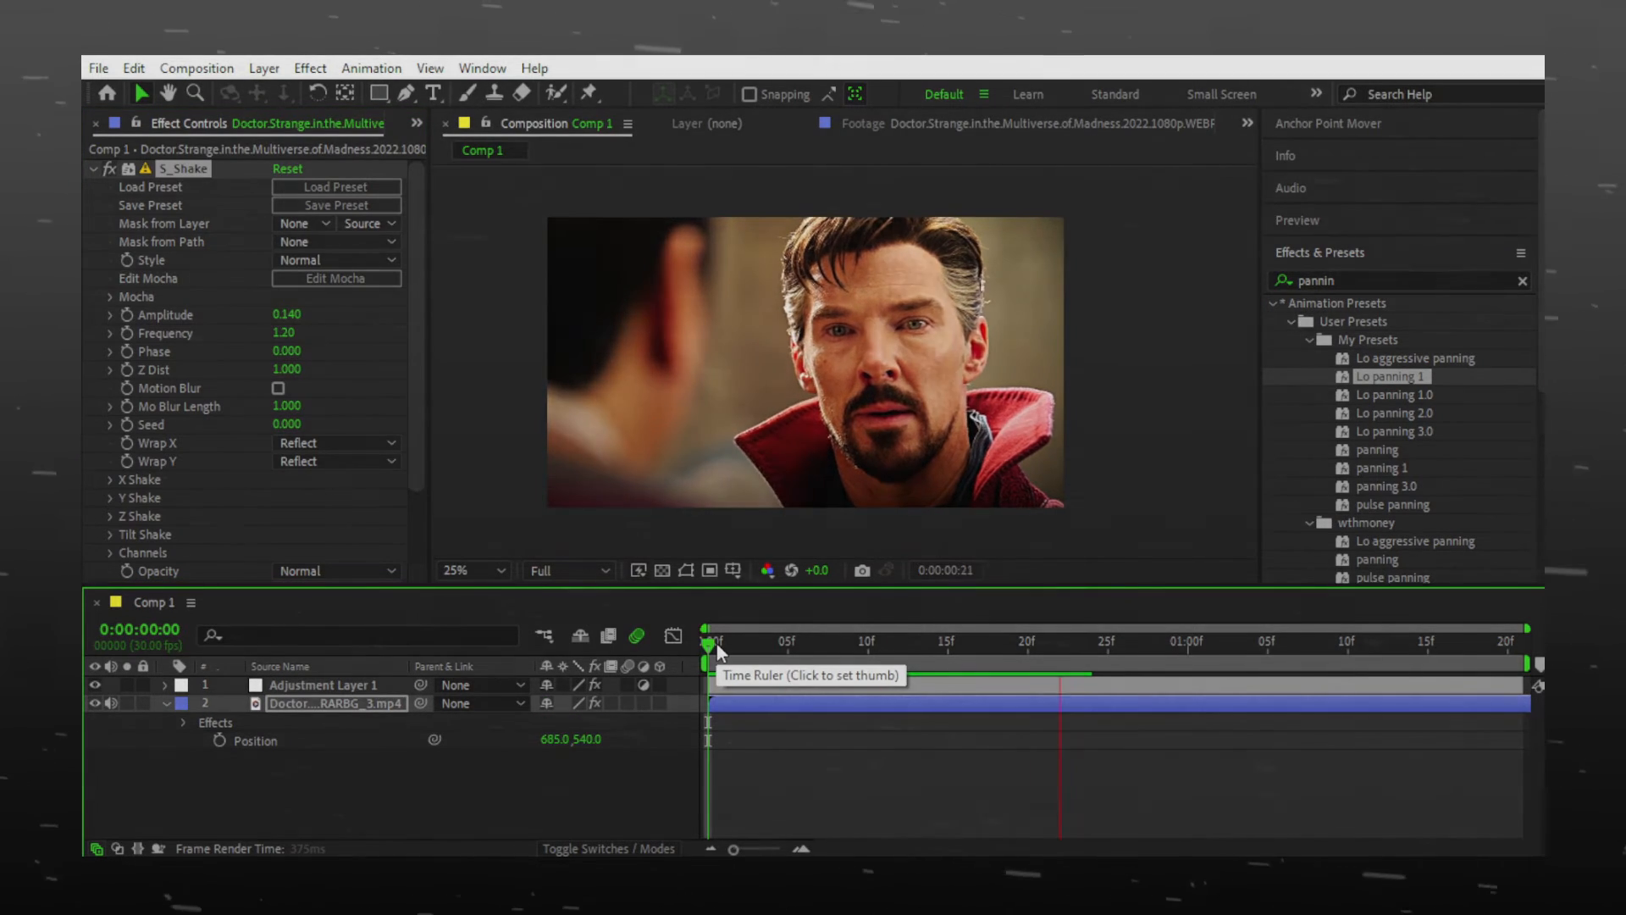
{"action": "left_click", "coordinate": [98, 67]}
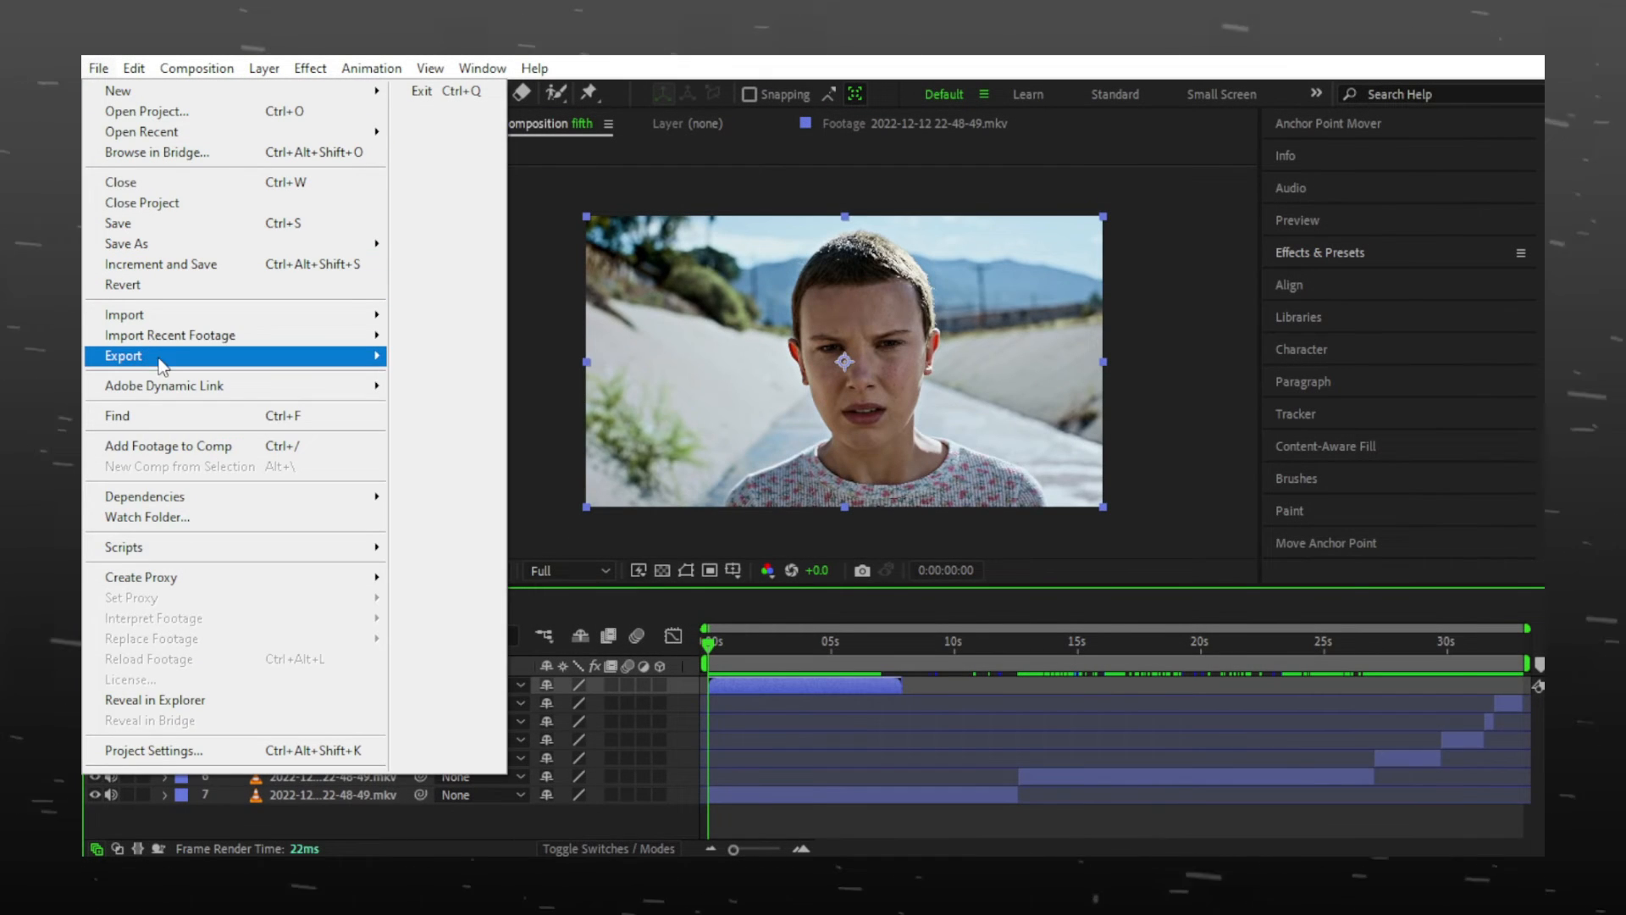
Add the fifth composition to the Render Queue and start rendering fifth.mov
{"action": "left_click", "coordinate": [122, 354]}
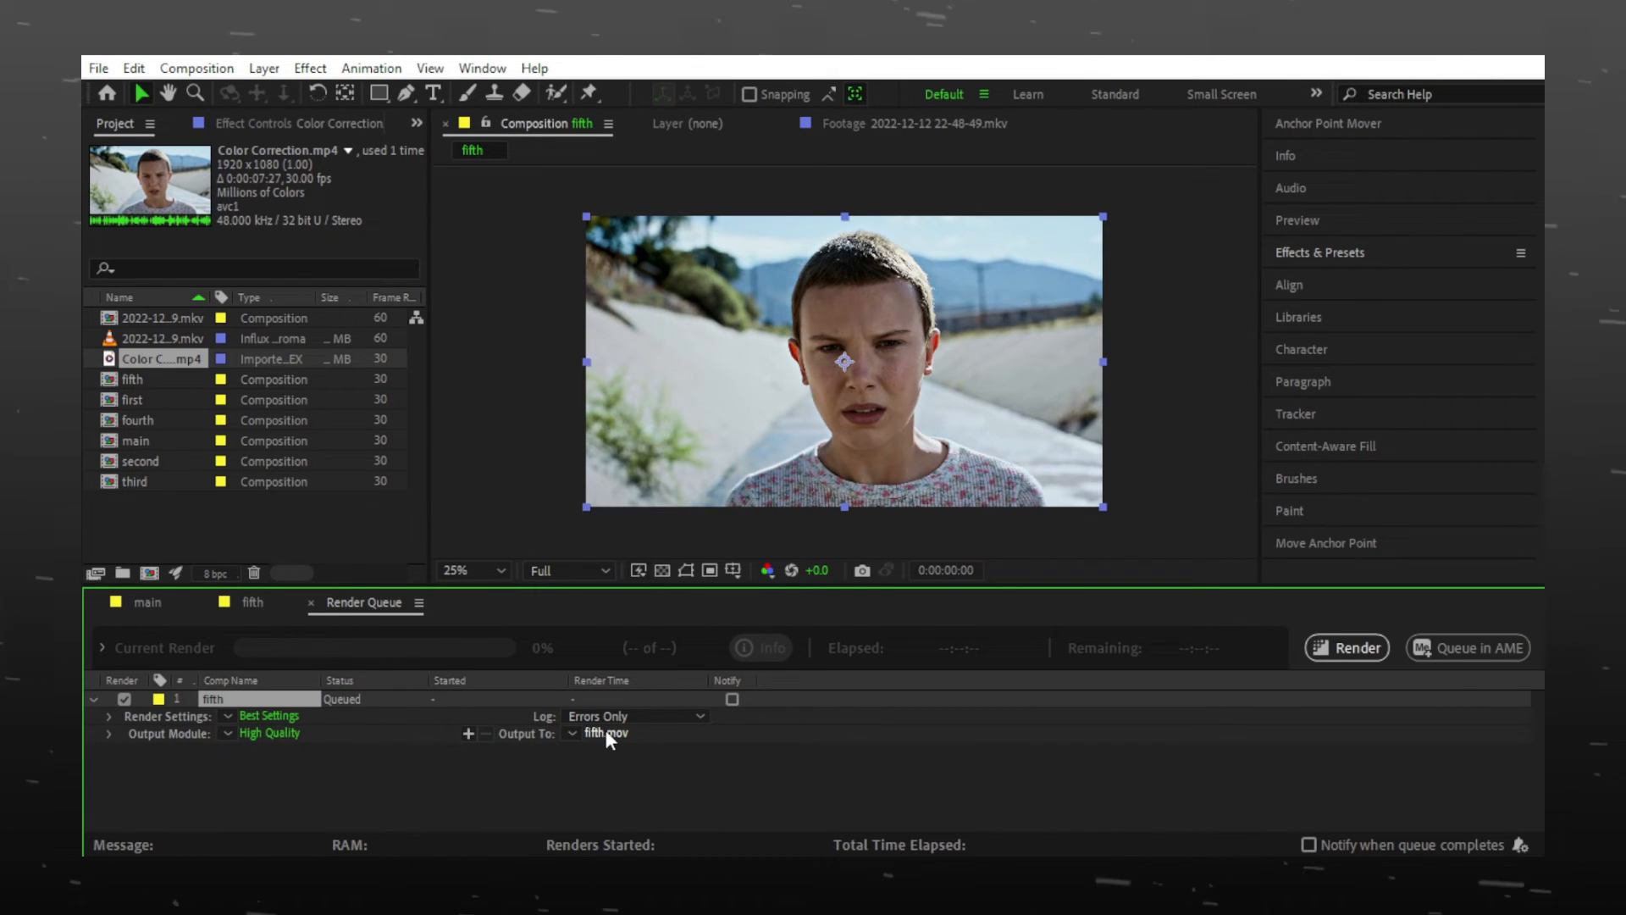
{"action": "left_click", "coordinate": [1347, 647]}
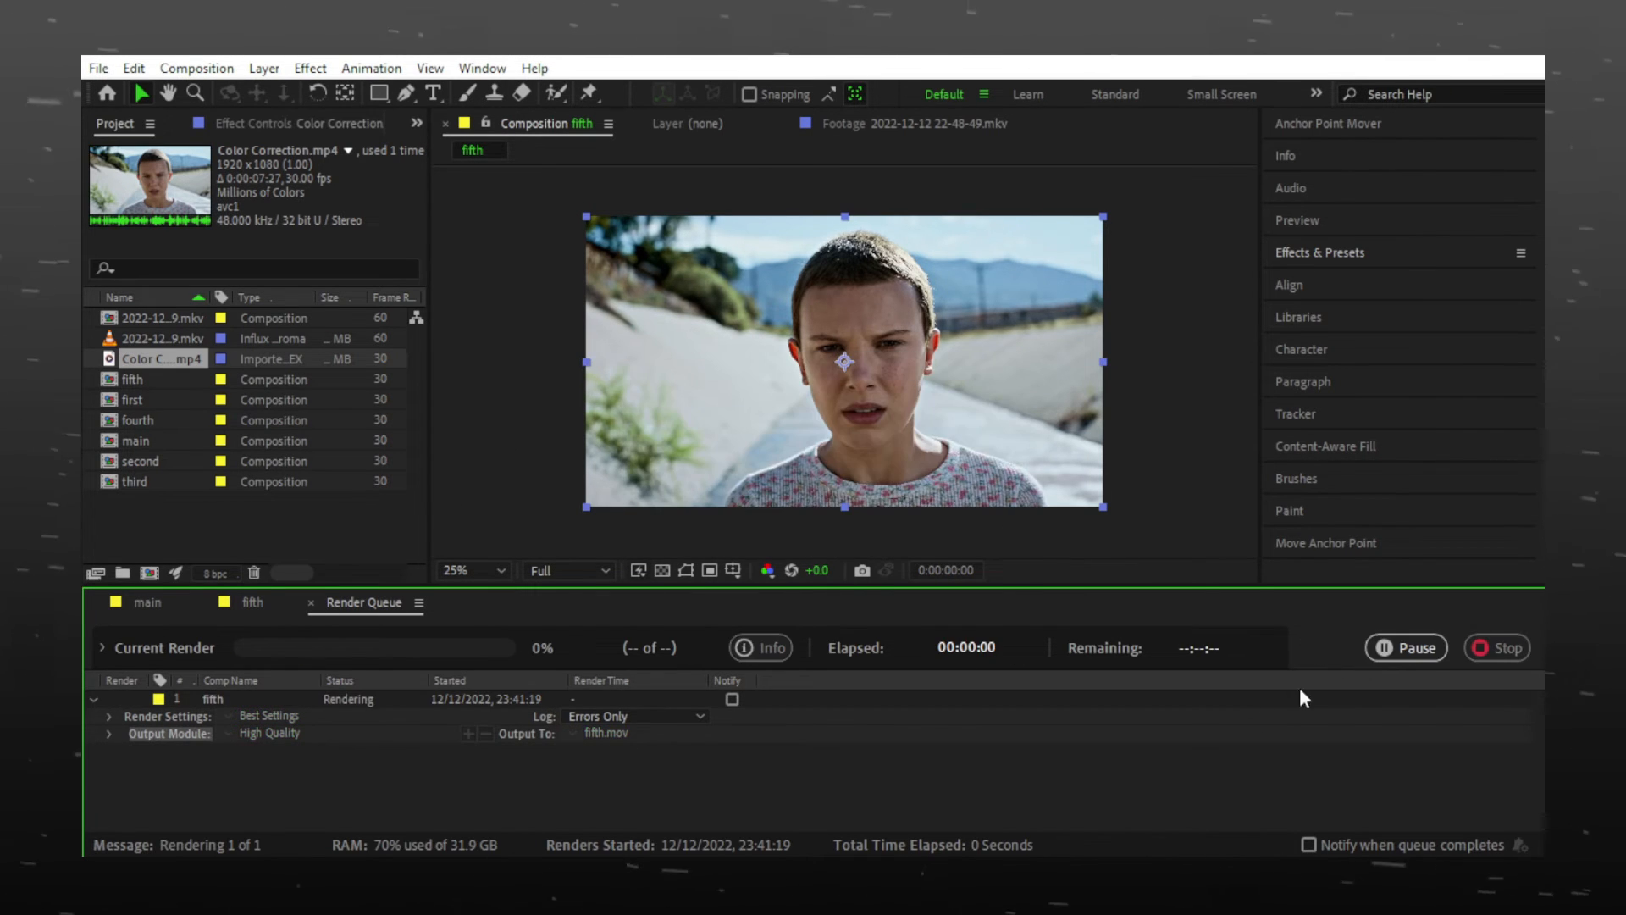